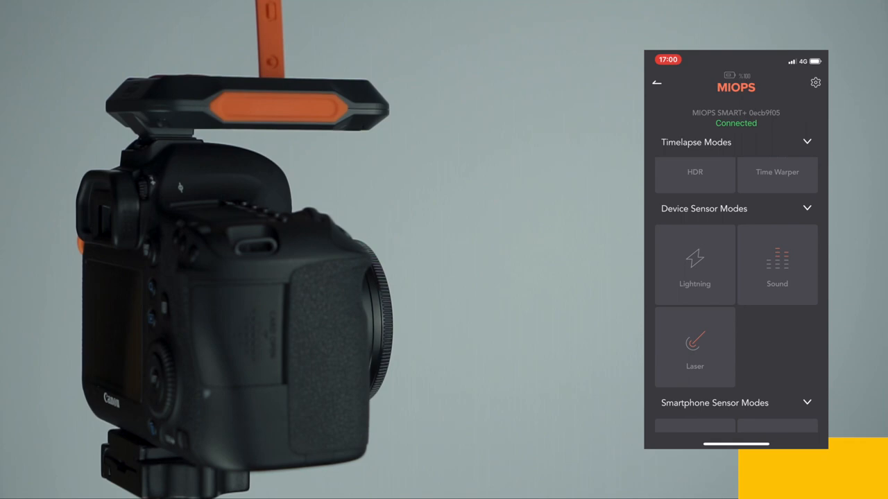
# Step: Enter Lightning mode from the Device Sensor Modes to reach its sensitivity settings
pyautogui.click(694, 265)
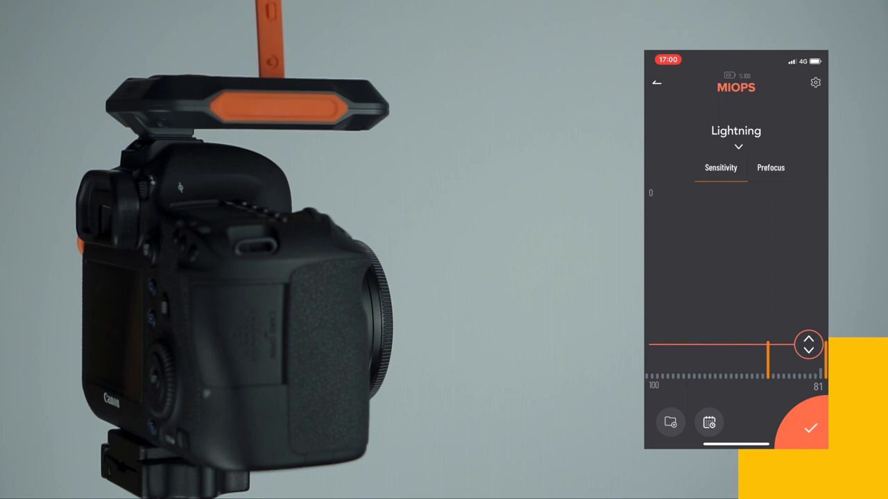
# Step: Drag the sensitivity threshold down to about 65, just above the incoming light readings
pyautogui.moveTo(808, 344); pyautogui.dragTo(809, 316)
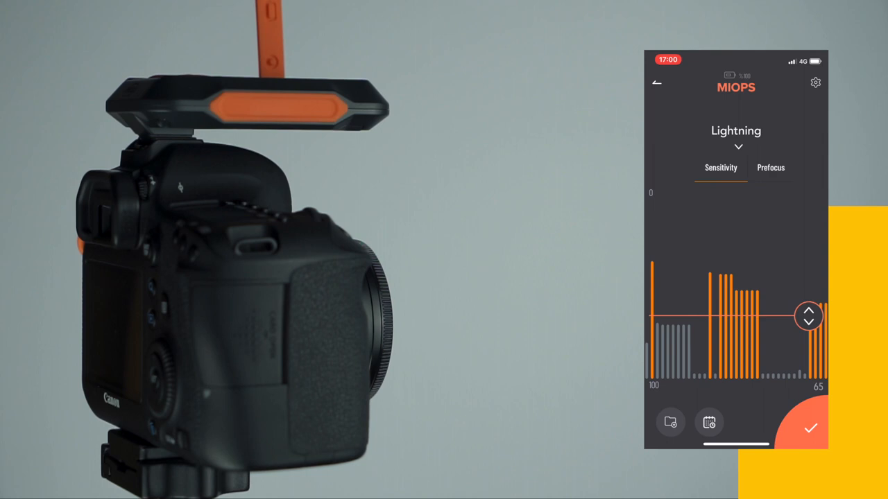
pyautogui.moveTo(808, 316); pyautogui.dragTo(808, 341)
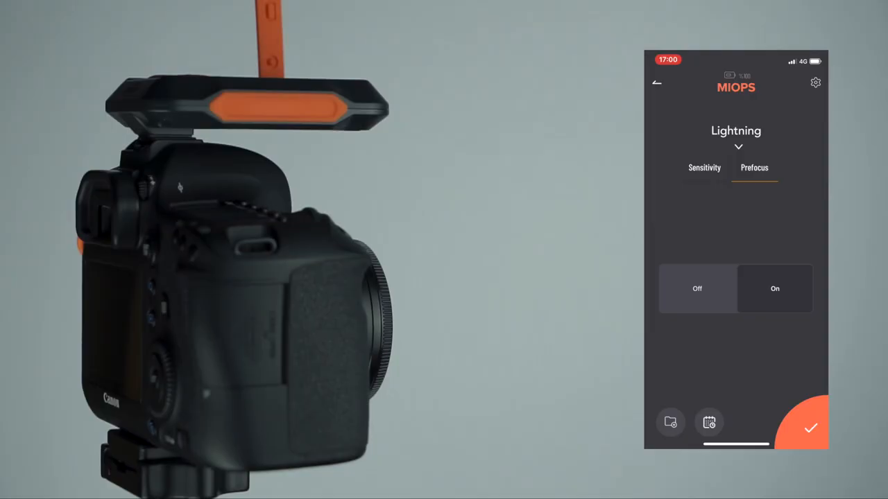
# Step: Bring up the Presets list showing the saved preset named test
pyautogui.click(670, 422)
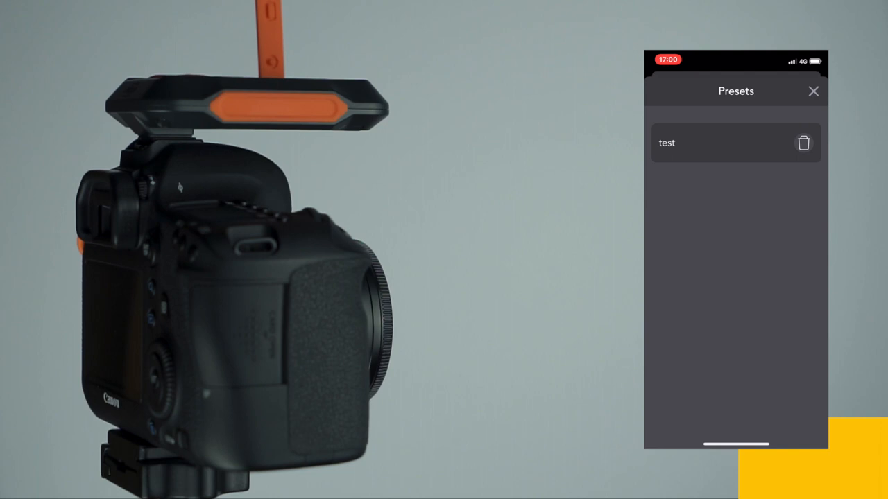